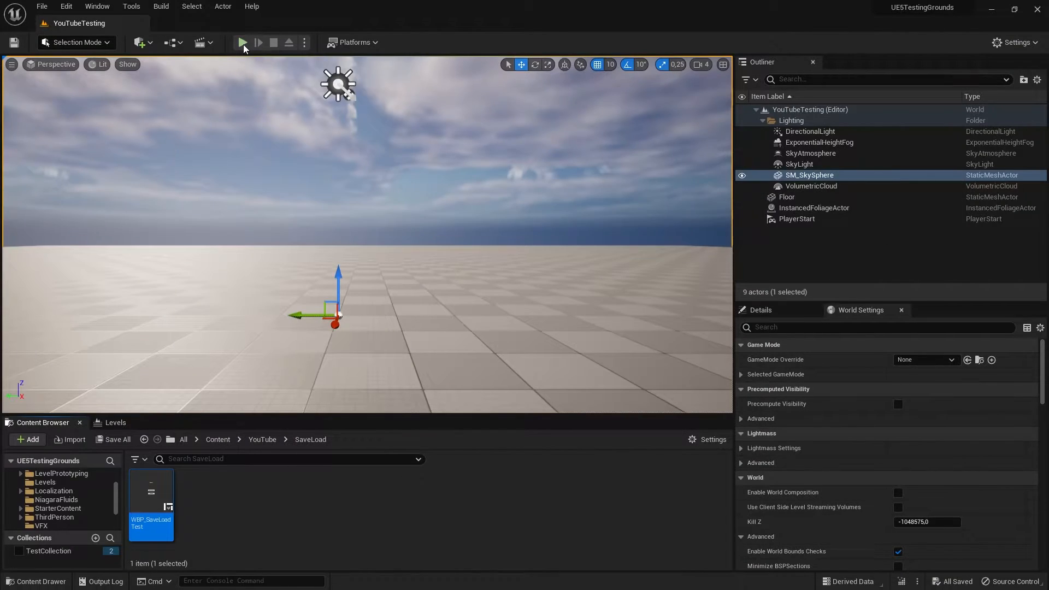
# Step: Start a play session to try the Increase/Save Score widget
pyautogui.click(243, 42)
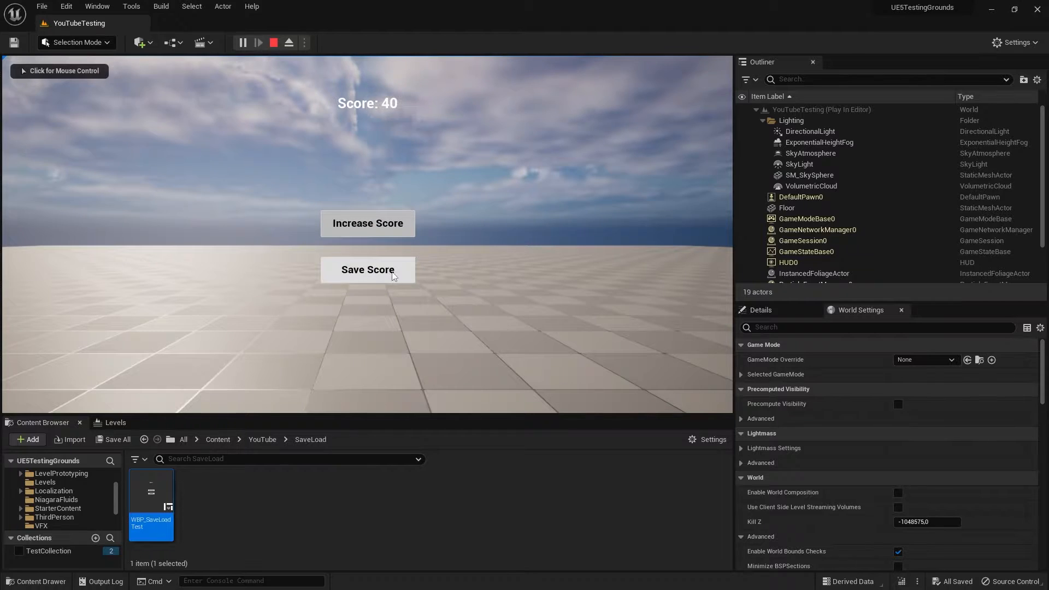
pyautogui.moveTo(273, 43)
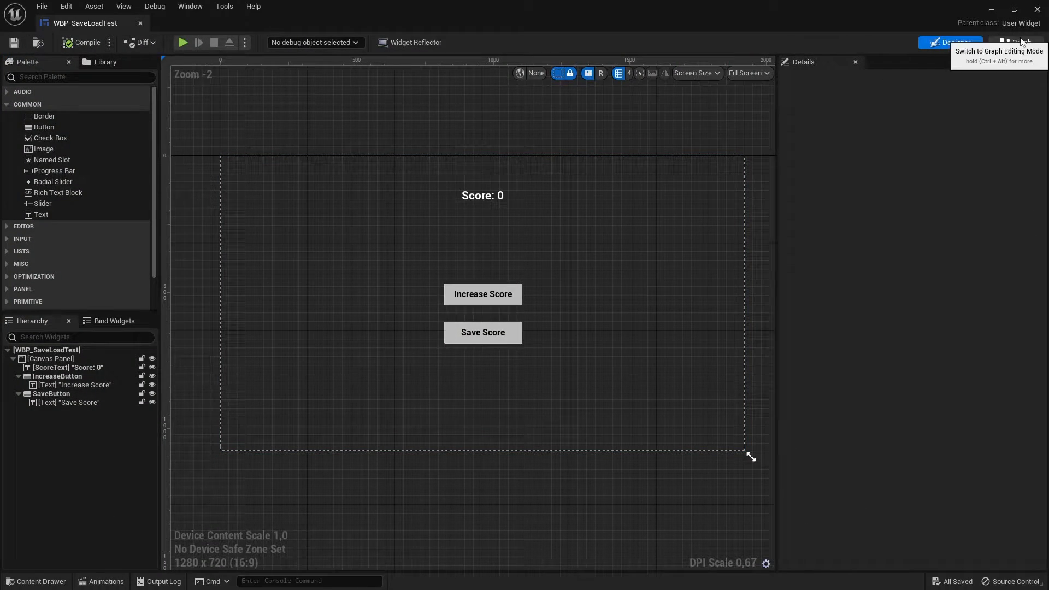
# Step: Return to the level editor from the widget blueprint
pyautogui.click(1015, 42)
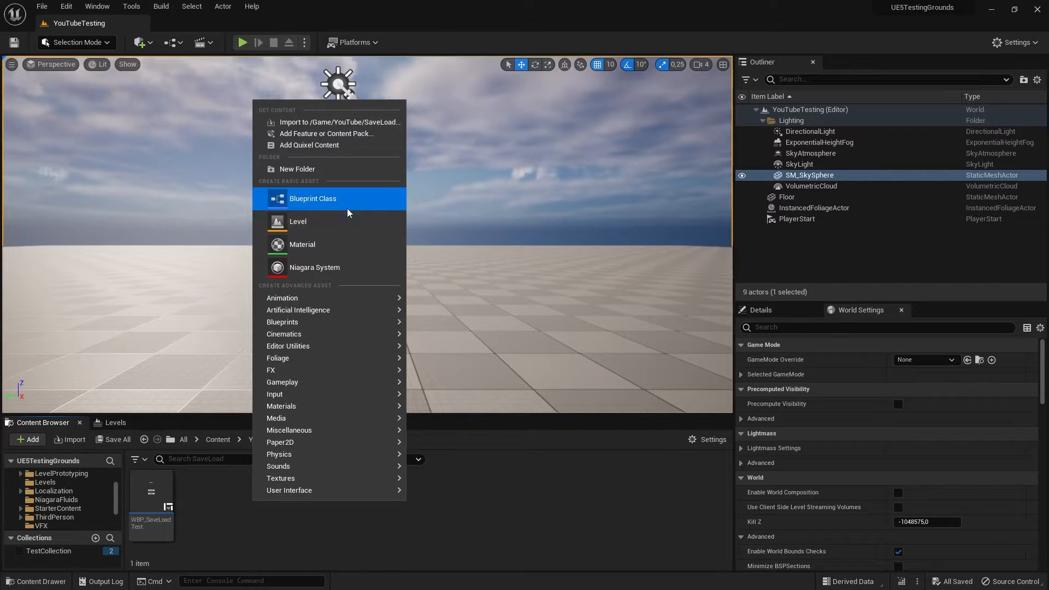
# Step: Begin a new Blueprint Class asset in the SaveLoad folder
pyautogui.click(311, 198)
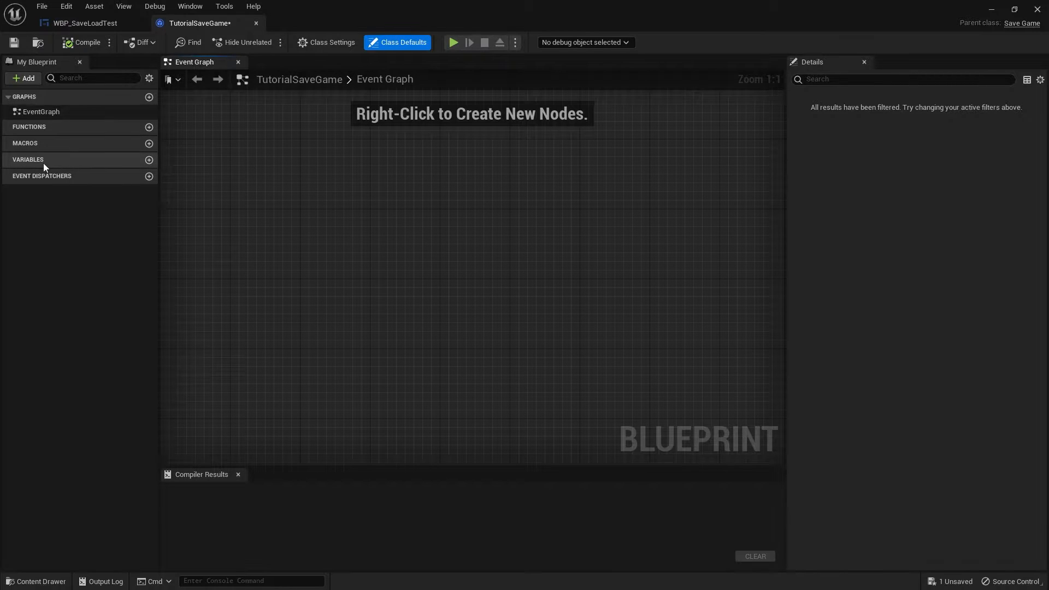
# Step: Add an Integer variable SavedScore to TutorialSaveGame, compile, and return to the widget graph
pyautogui.click(149, 161)
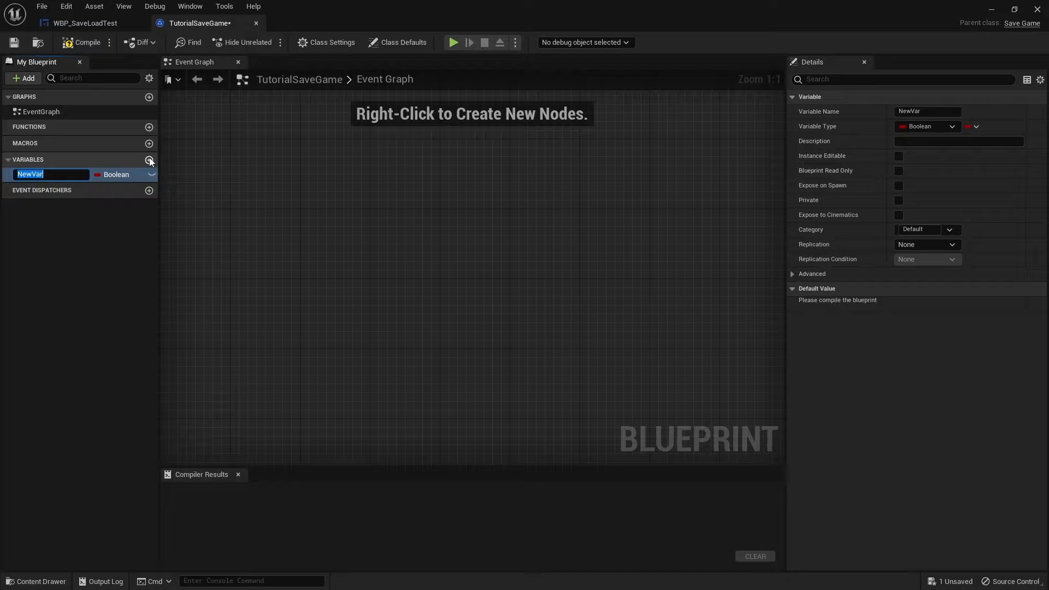
pyautogui.write('SavedScore')
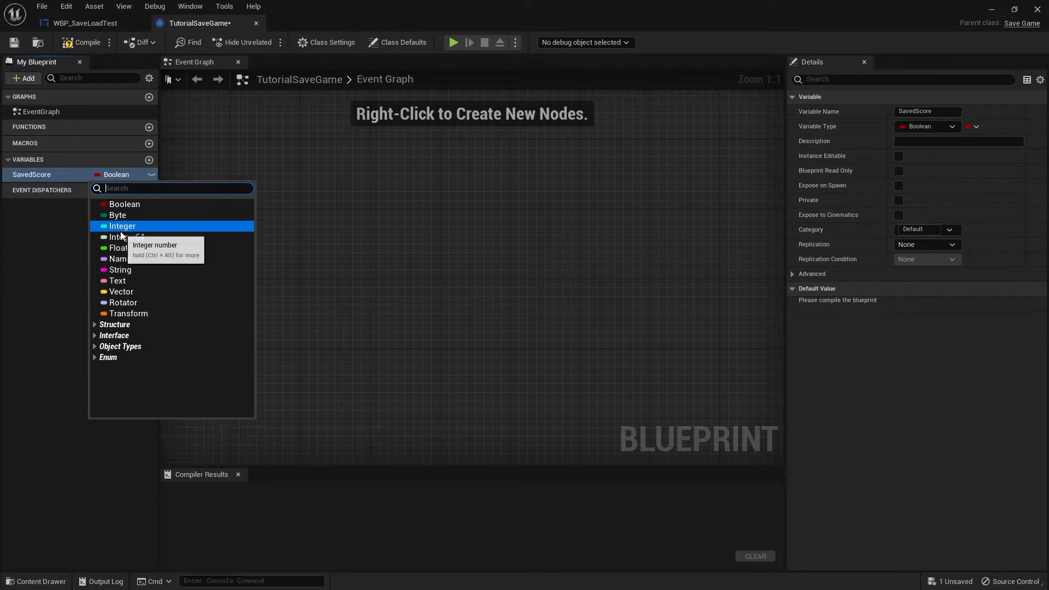
pyautogui.click(122, 225)
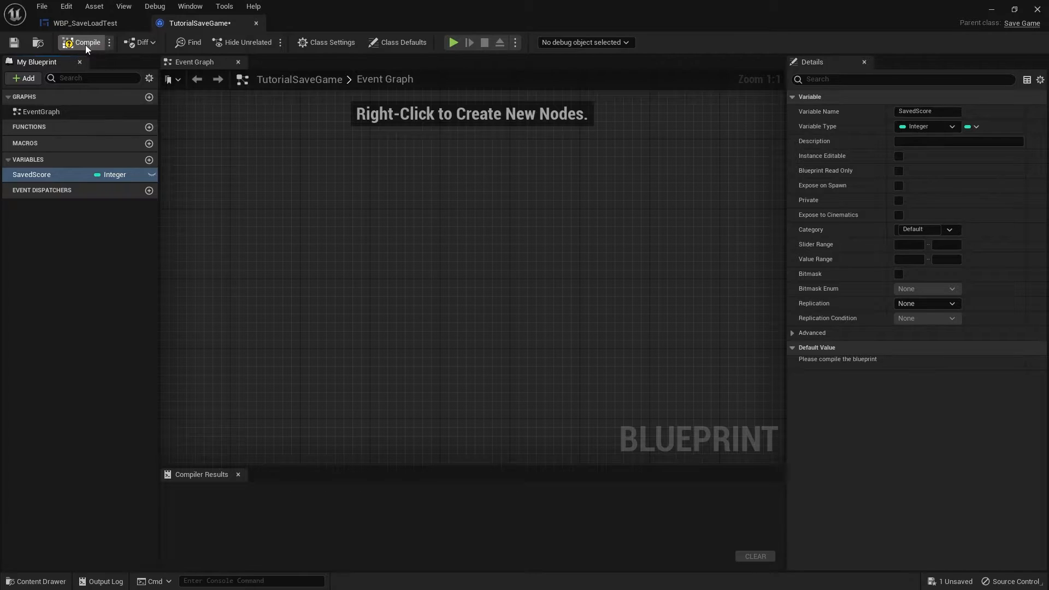
pyautogui.click(82, 42)
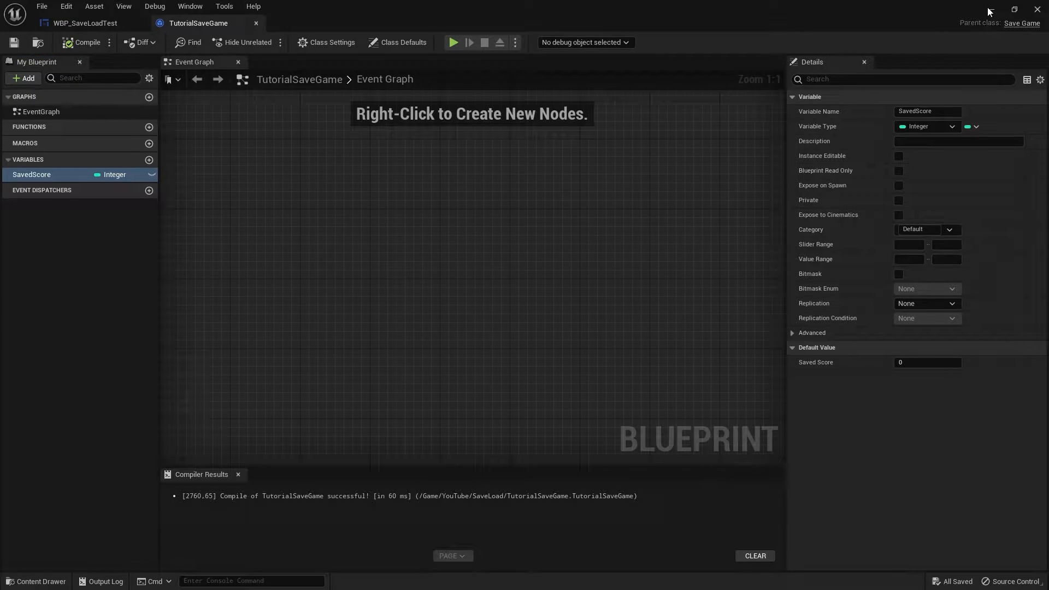
pyautogui.click(84, 23)
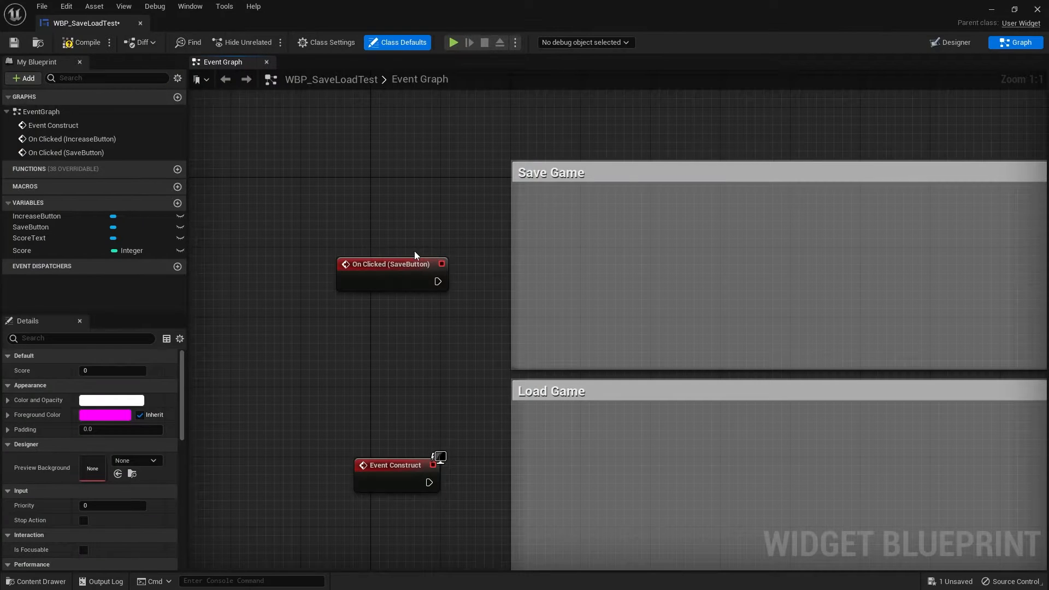
# Step: Add a Create Save Game Object node after the save button click, class TutorialSaveGame
pyautogui.moveTo(438, 281); pyautogui.dragTo(567, 280)
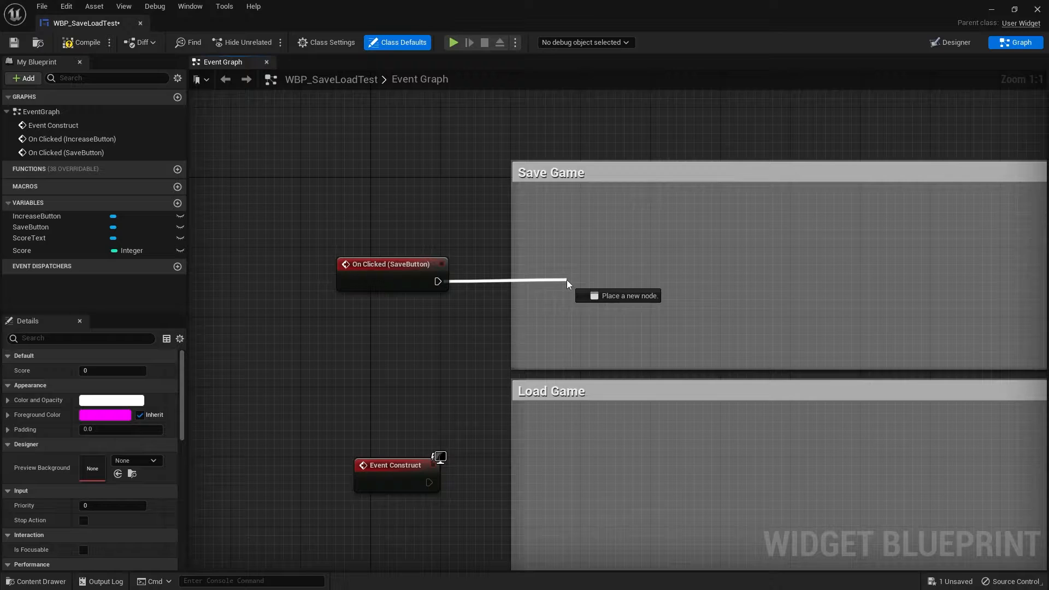
pyautogui.write('create s')
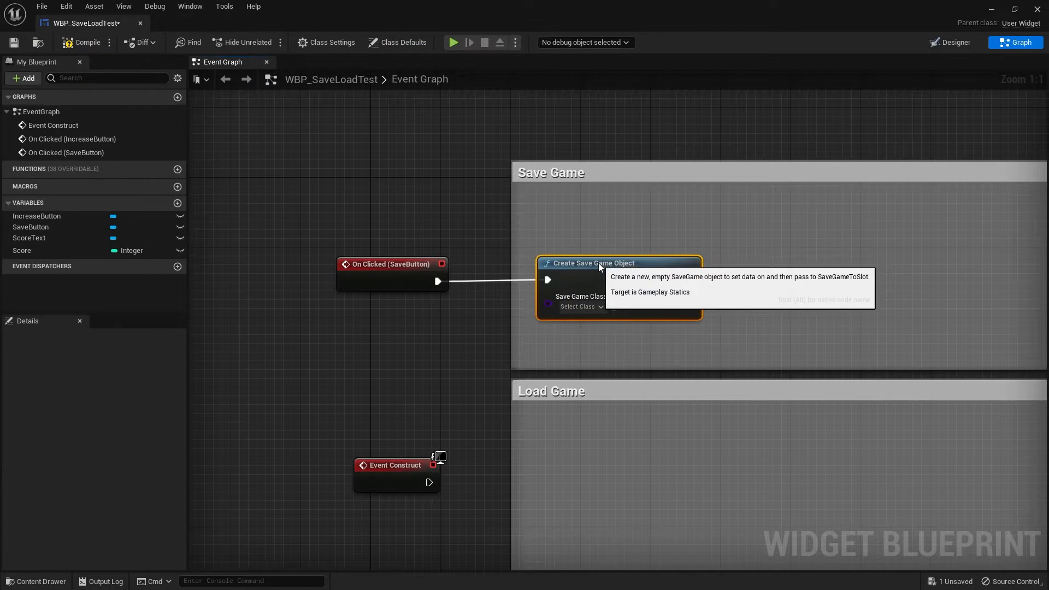
pyautogui.click(578, 306)
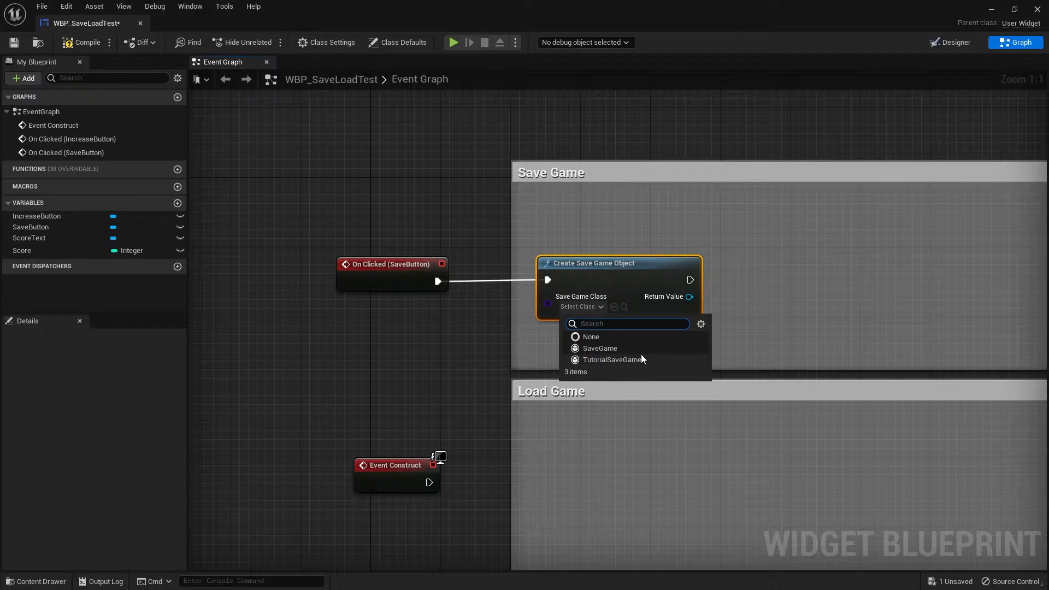
pyautogui.click(613, 360)
pyautogui.write('cast to')
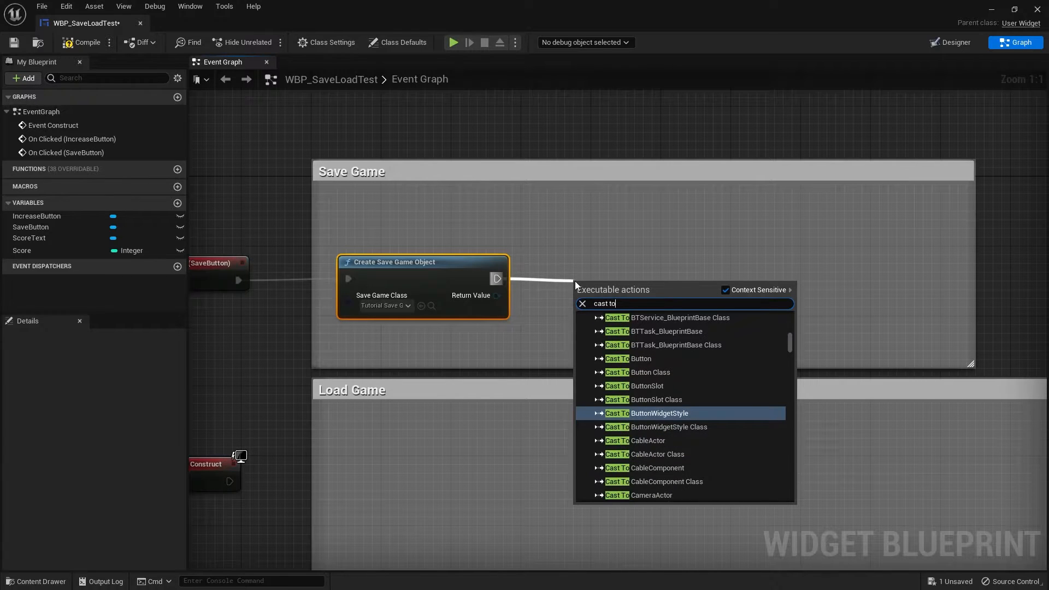
# Step: Cast the created save object to TutorialSaveGame
pyautogui.write('tut')
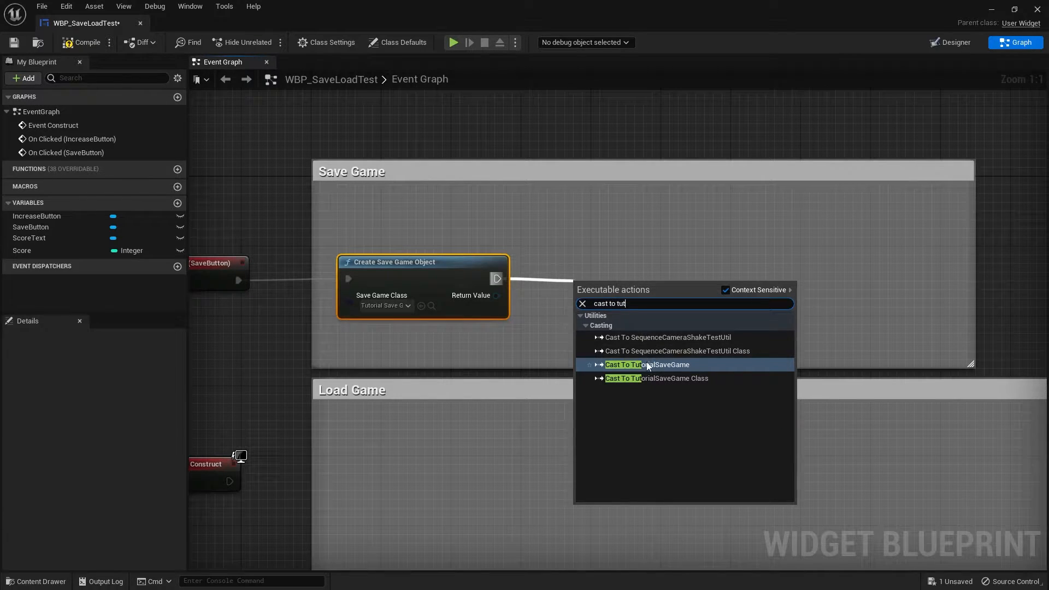
pyautogui.click(647, 365)
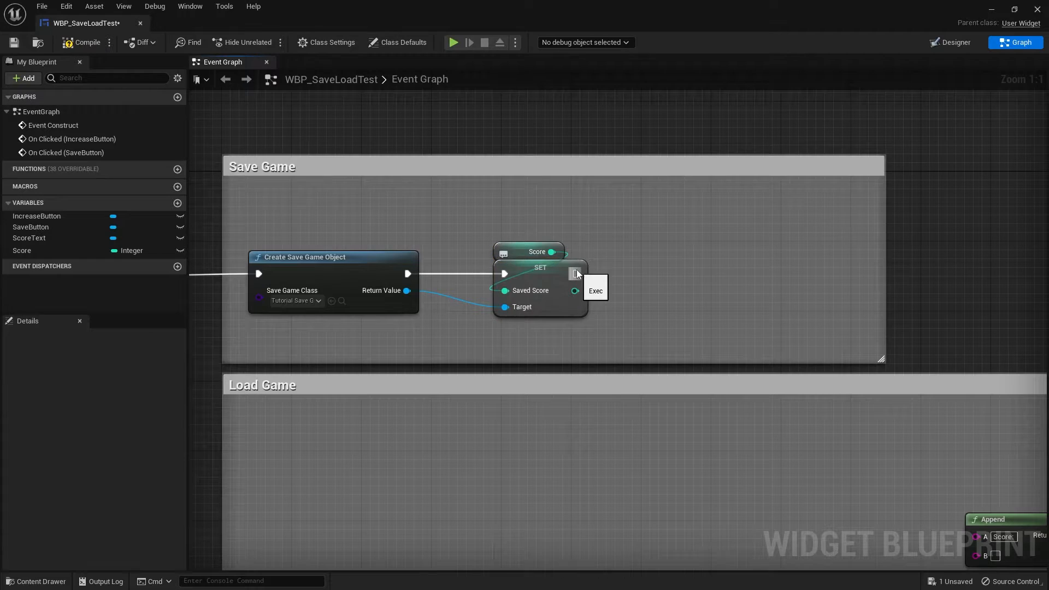
# Step: Chain a Save Game to Slot node after setting SavedScore
pyautogui.moveTo(583, 273); pyautogui.dragTo(655, 273)
pyautogui.write('save game')
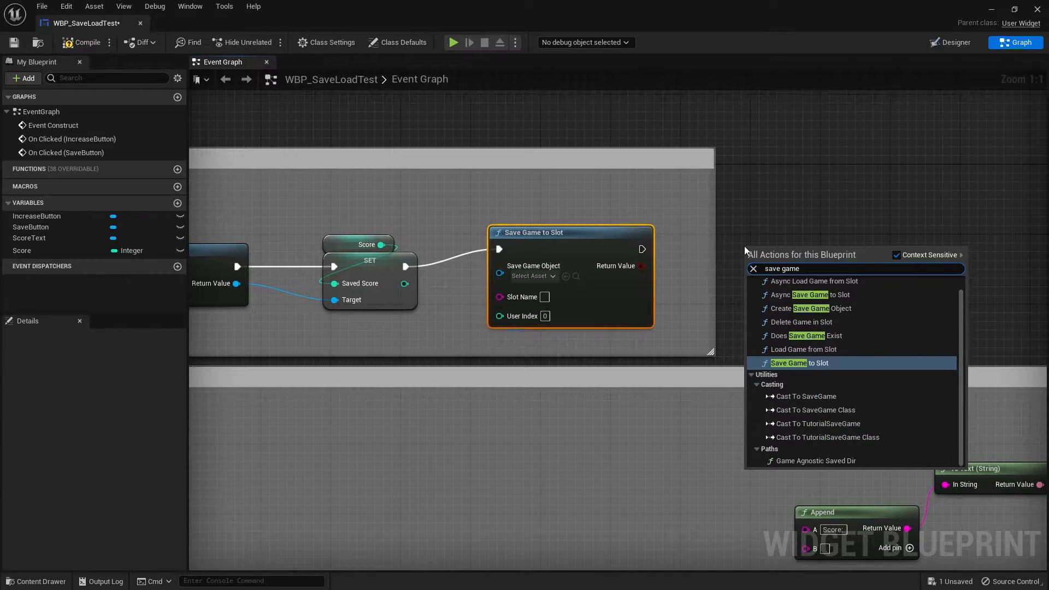
pyautogui.click(812, 281)
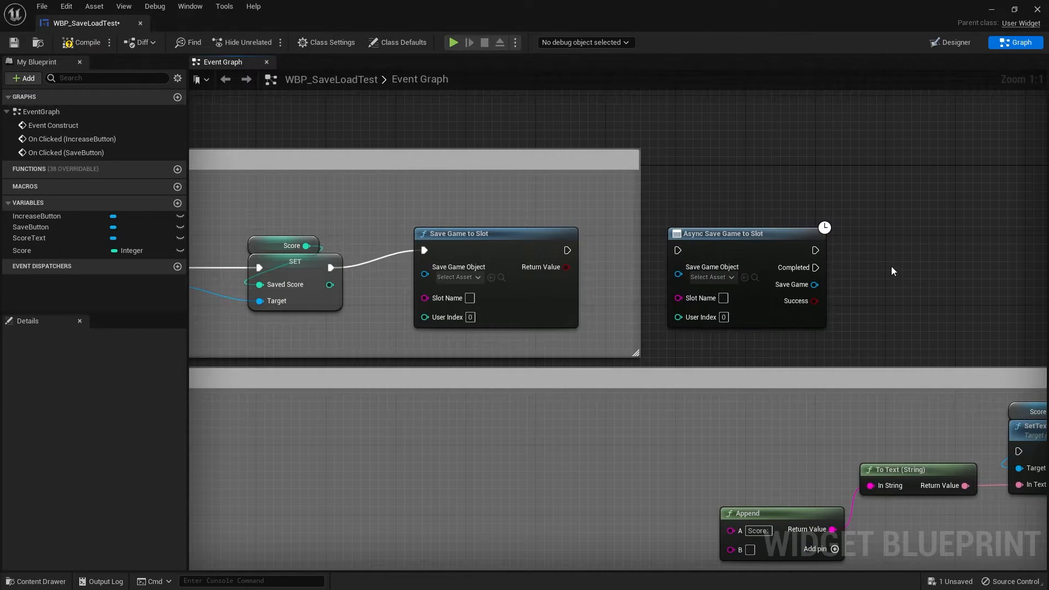
pyautogui.moveTo(780, 244)
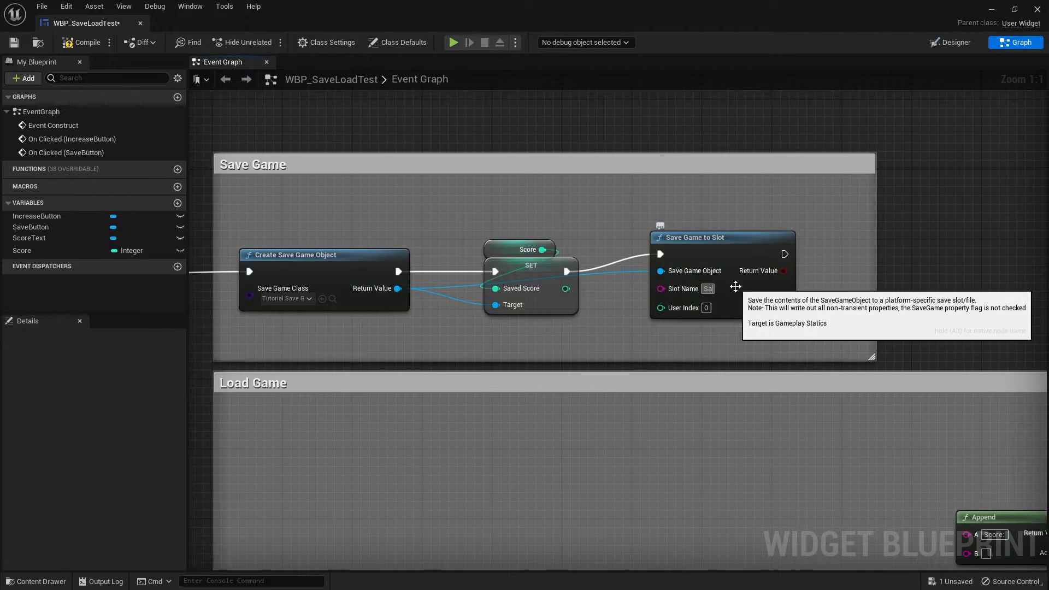
# Step: Name the save slot SaveSlot1 and compile the widget blueprint
pyautogui.write('SaveSlot')
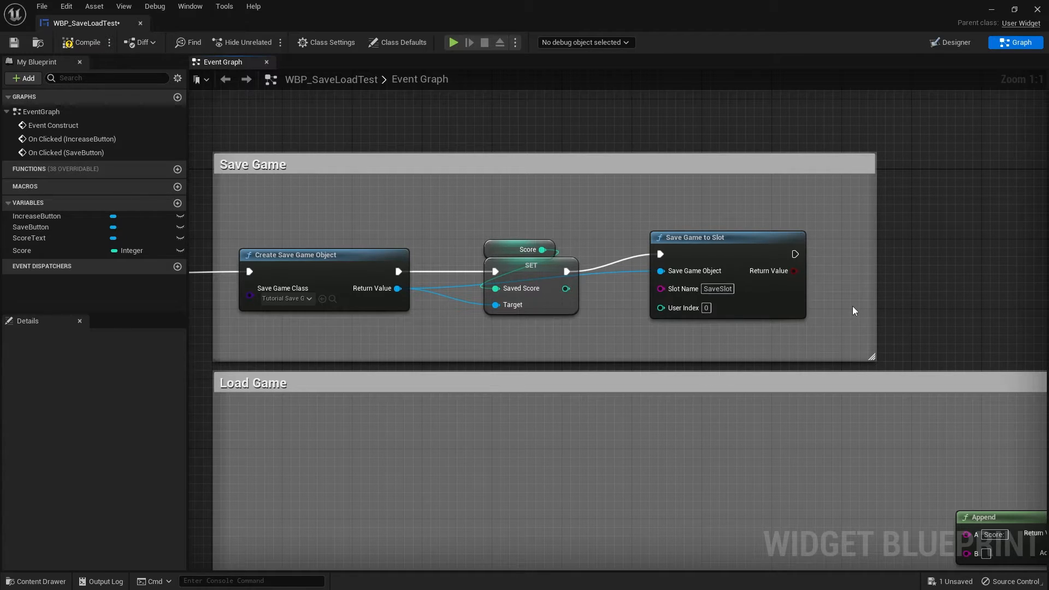
pyautogui.moveTo(871, 302)
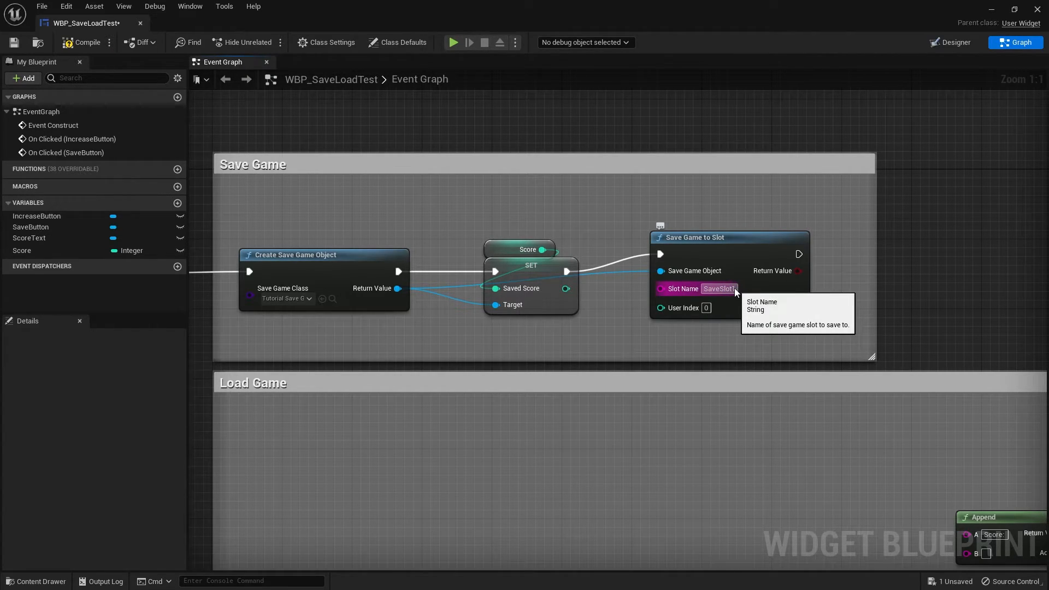
pyautogui.moveTo(97, 50)
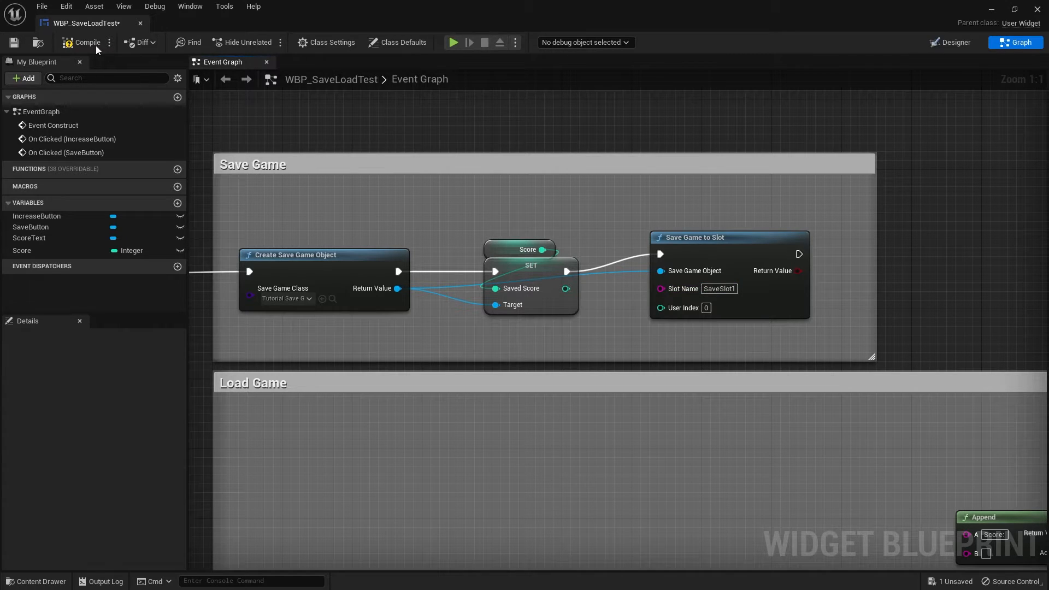
pyautogui.click(82, 43)
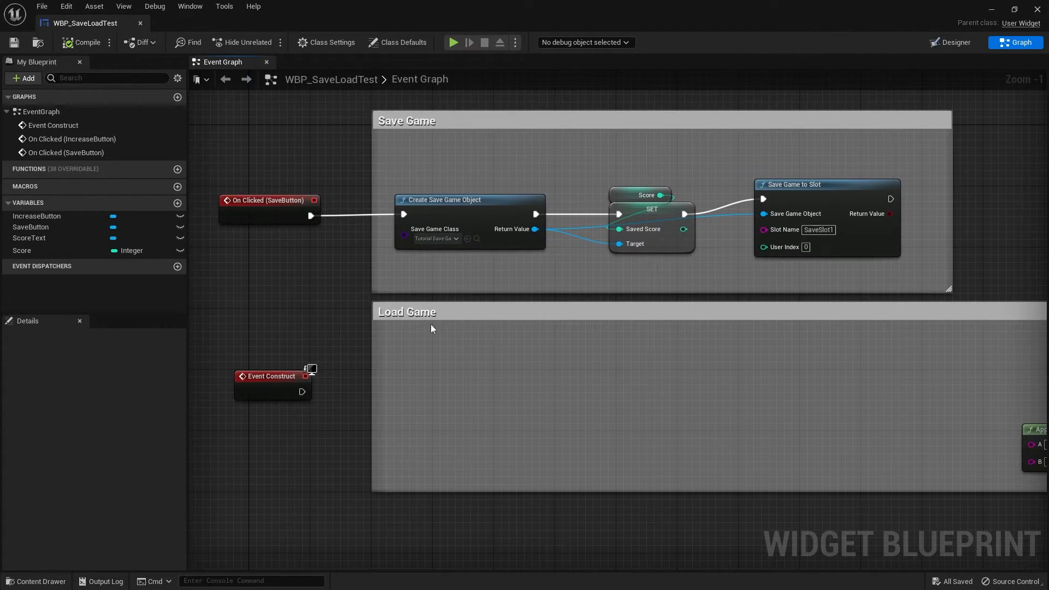
# Step: Add a Load Game from Slot node after Event Construct
pyautogui.scroll(-3)
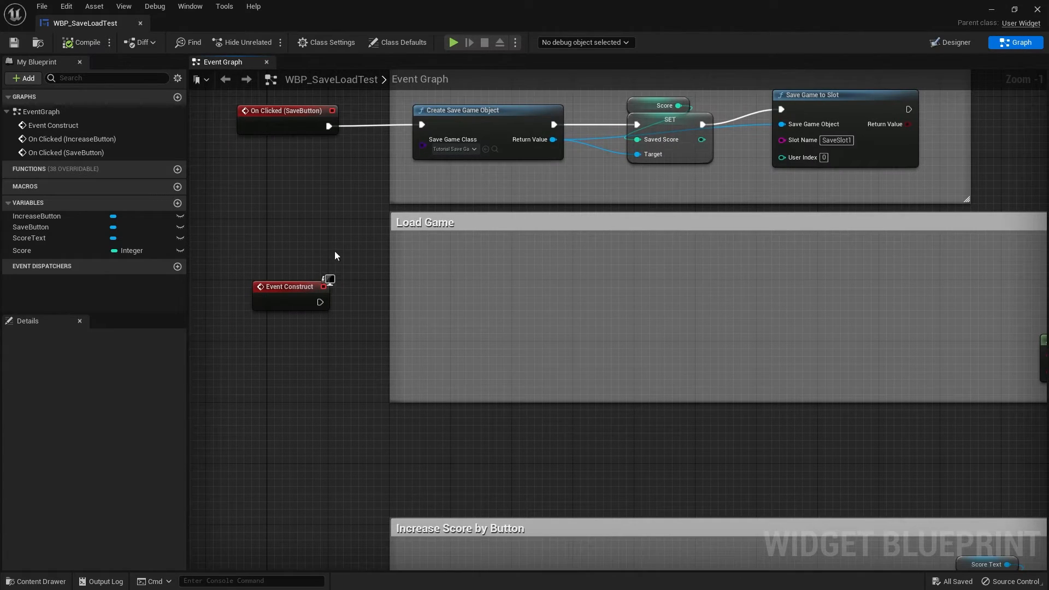
pyautogui.moveTo(320, 303); pyautogui.dragTo(411, 302)
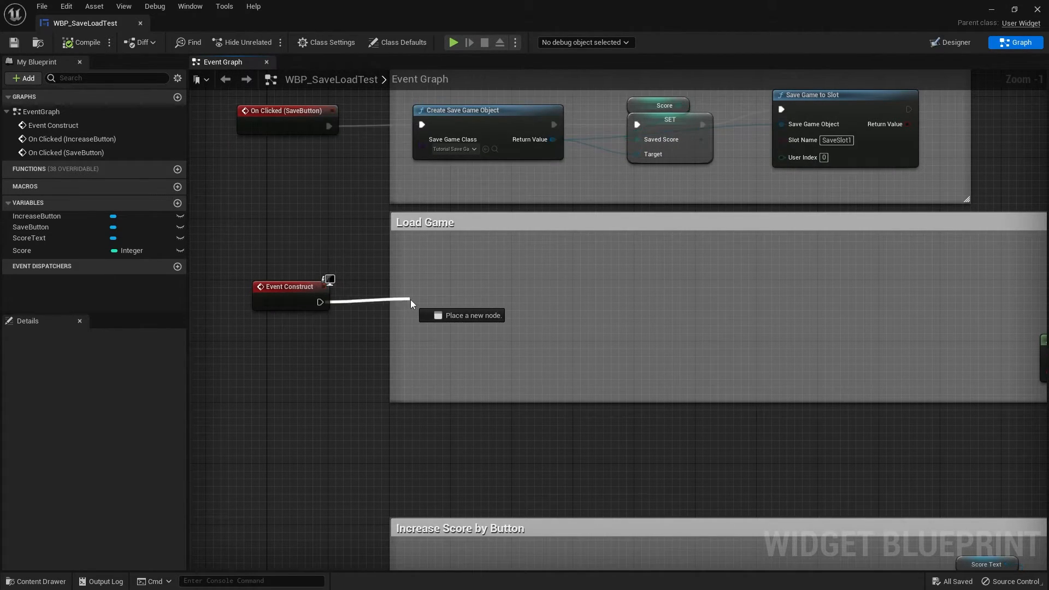
pyautogui.write('load game from')
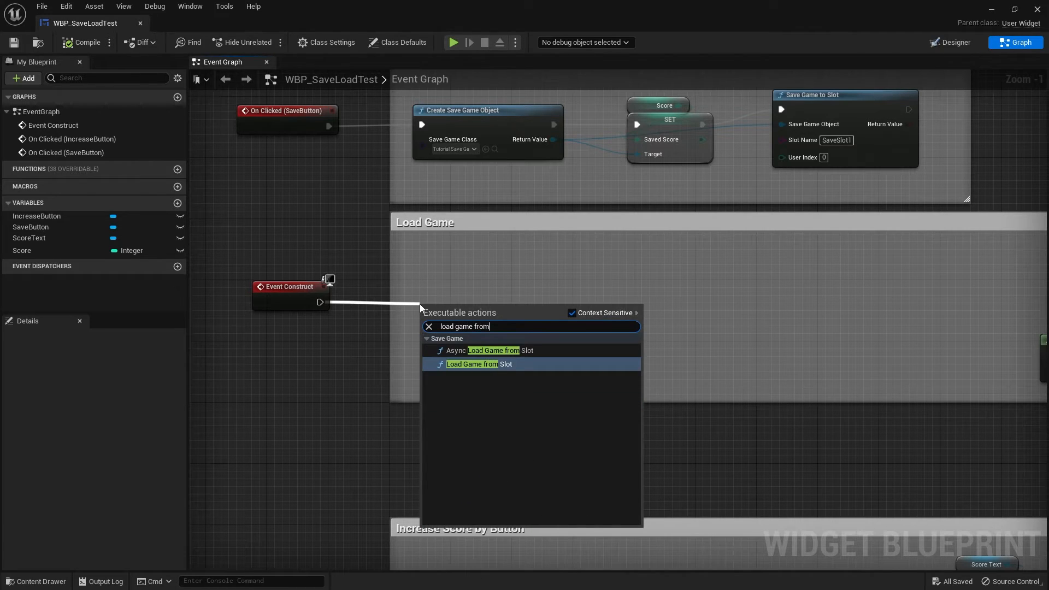
pyautogui.moveTo(468, 350)
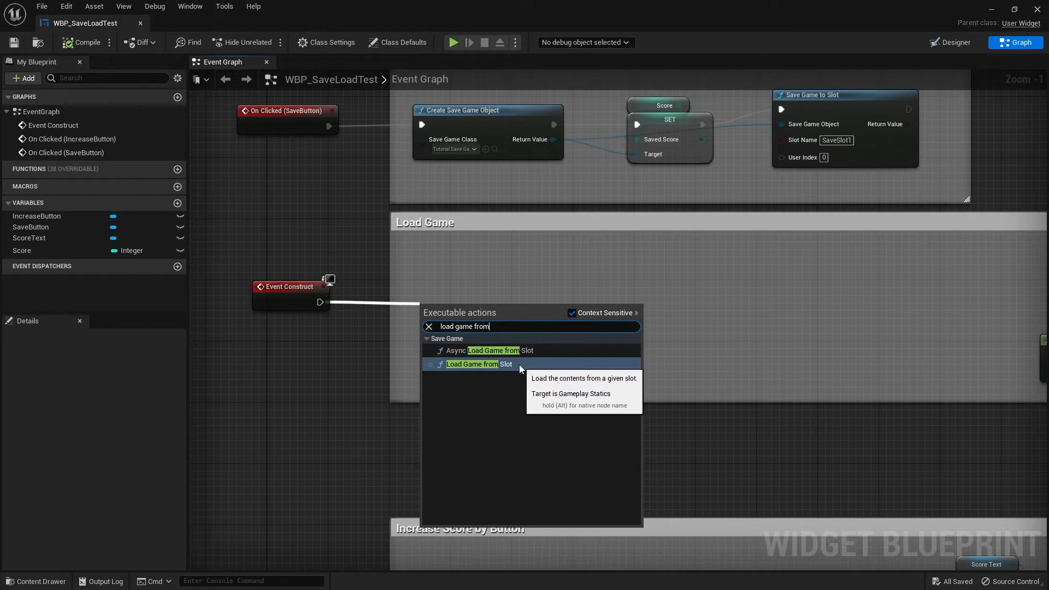
pyautogui.click(473, 363)
pyautogui.write('c')
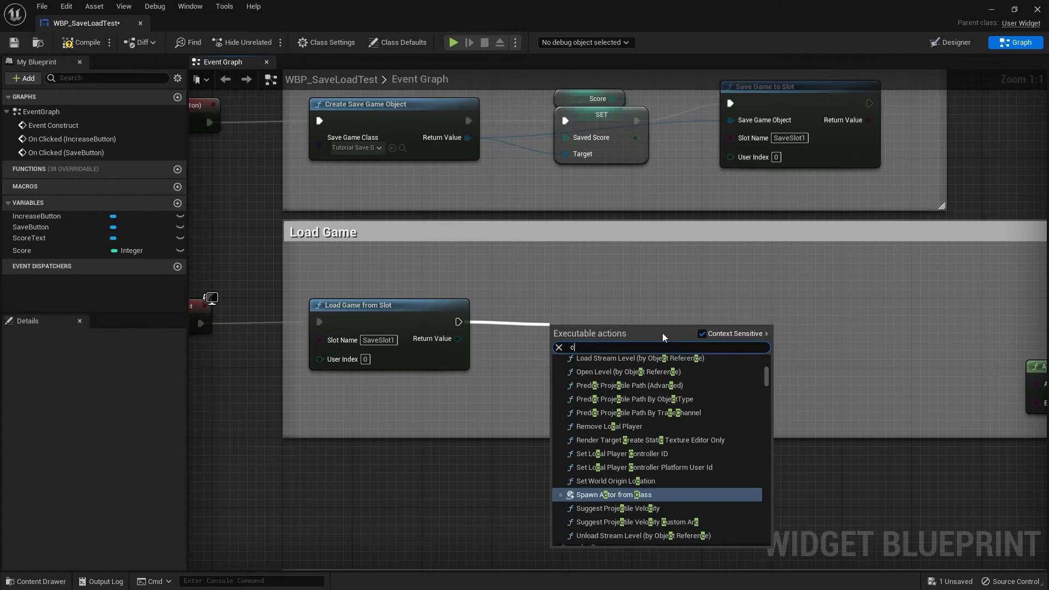
# Step: Cast the loaded save to TutorialSaveGame and get its Saved Score
pyautogui.write('ast to sa')
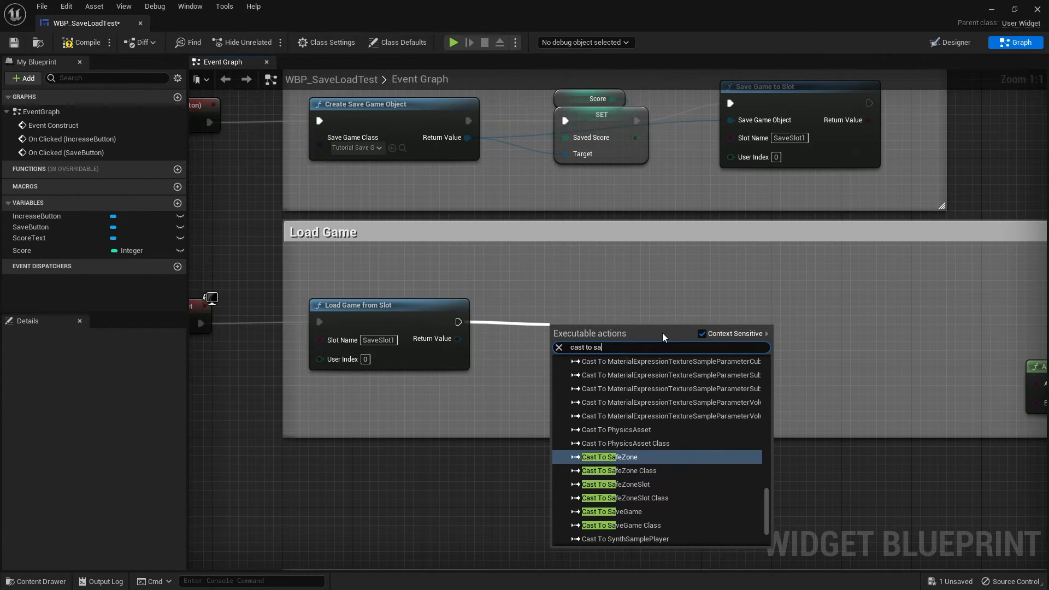
pyautogui.write('ve')
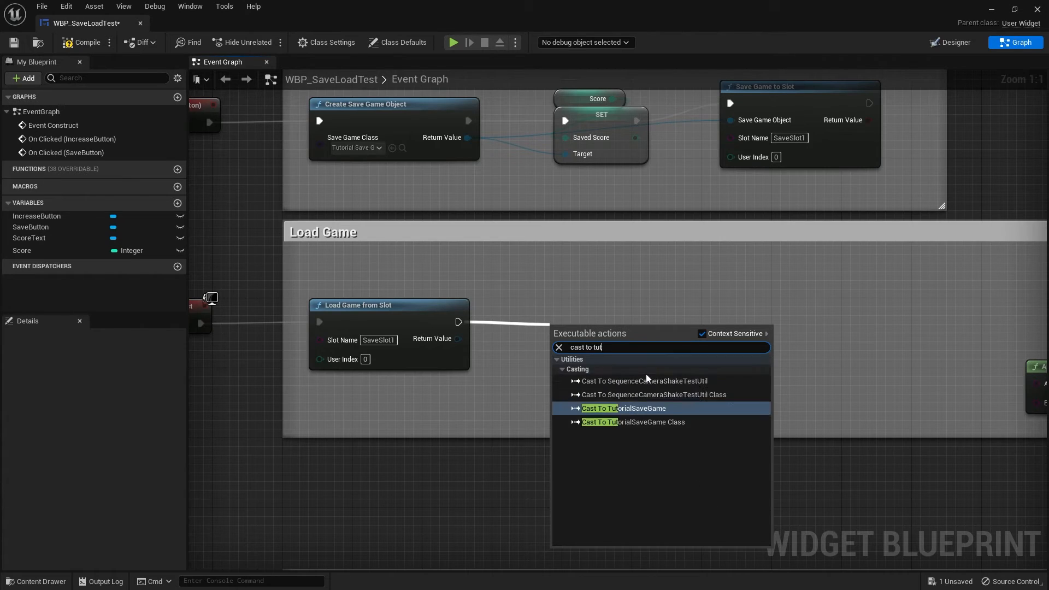
pyautogui.click(623, 407)
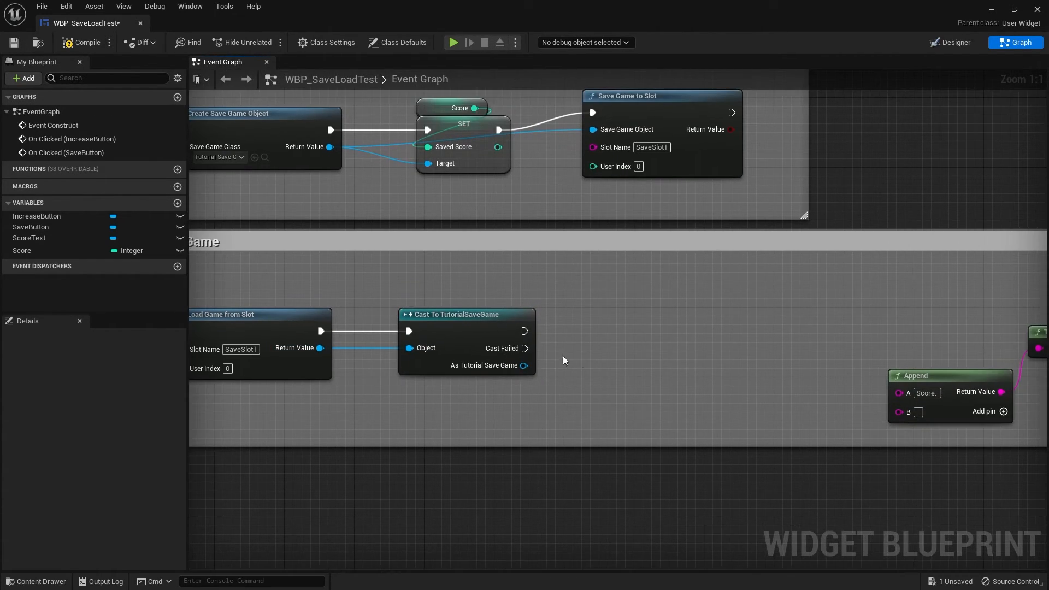
pyautogui.moveTo(524, 364); pyautogui.dragTo(588, 388)
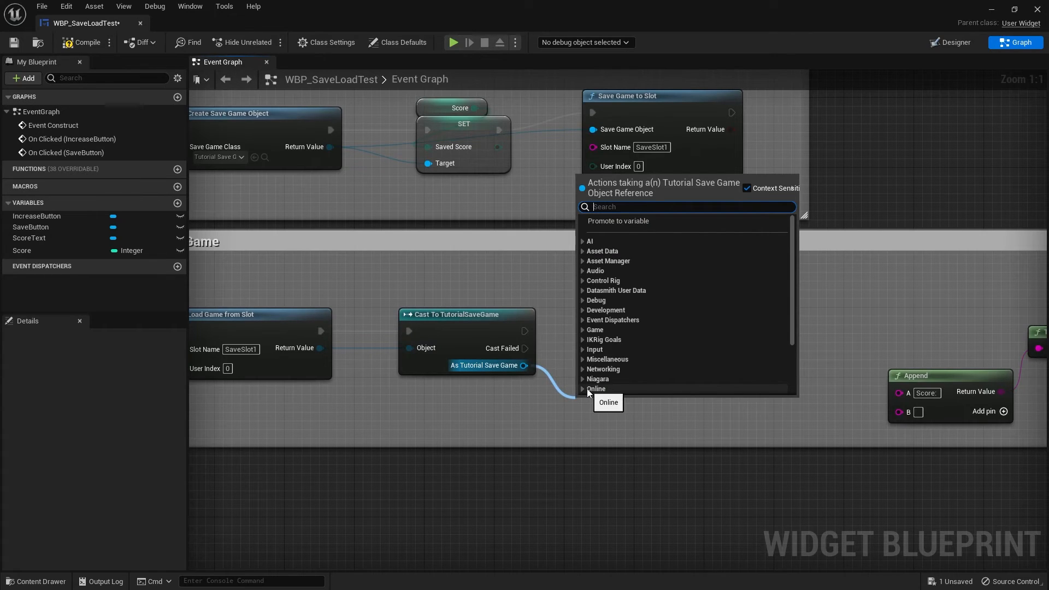
pyautogui.write('sav')
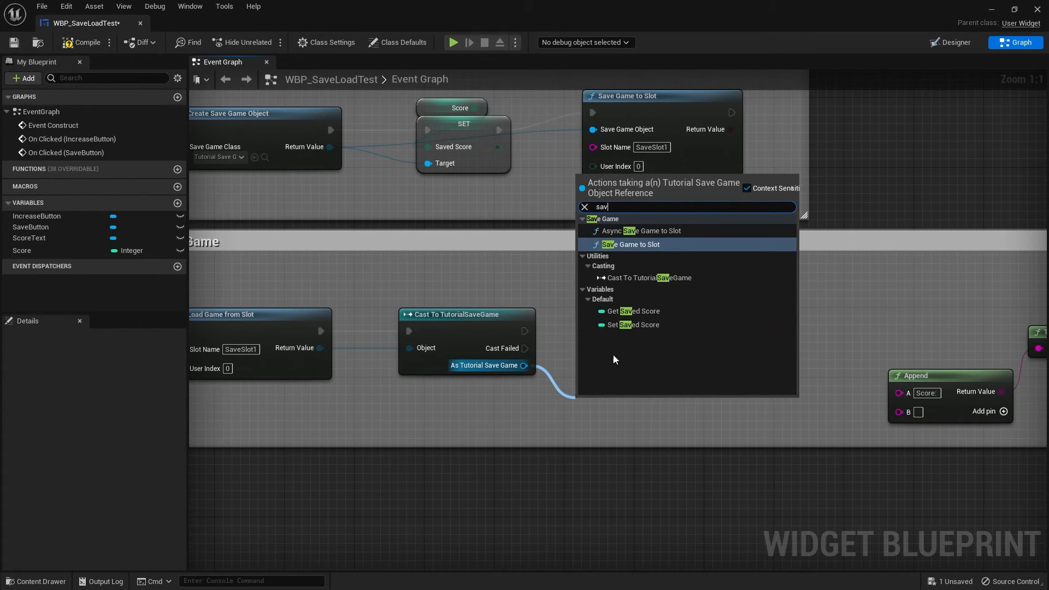
pyautogui.click(639, 311)
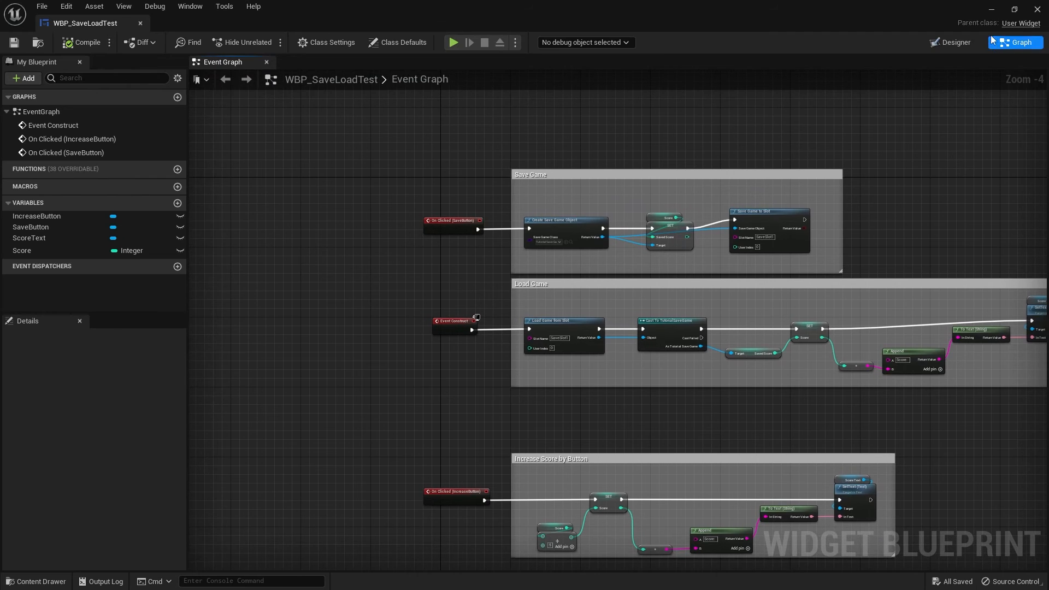
# Step: Play the level, raise and save the score, then replay to confirm Score: 35 is restored
pyautogui.click(452, 43)
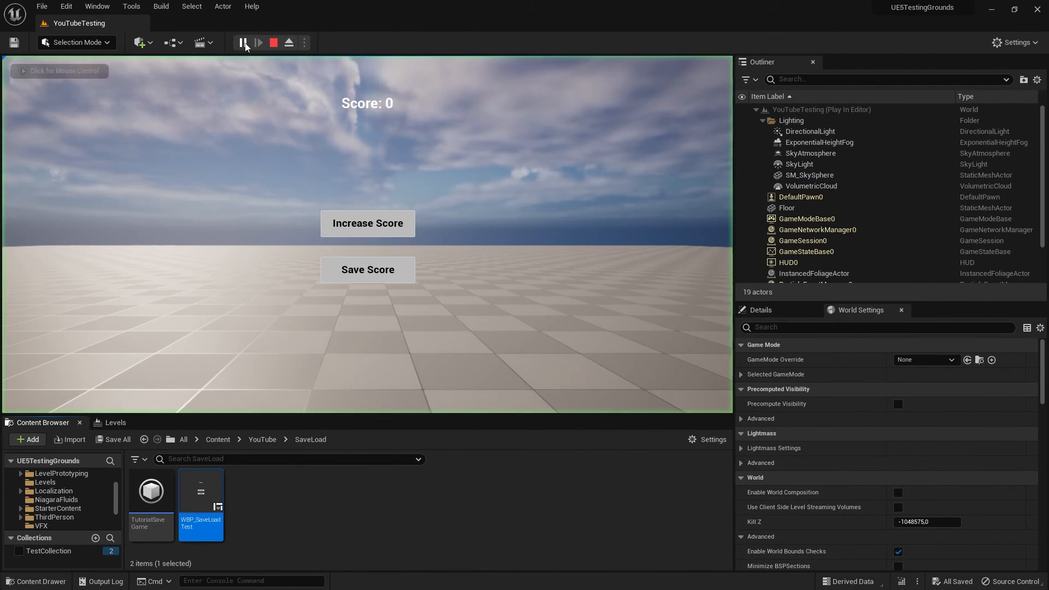
pyautogui.click(367, 223)
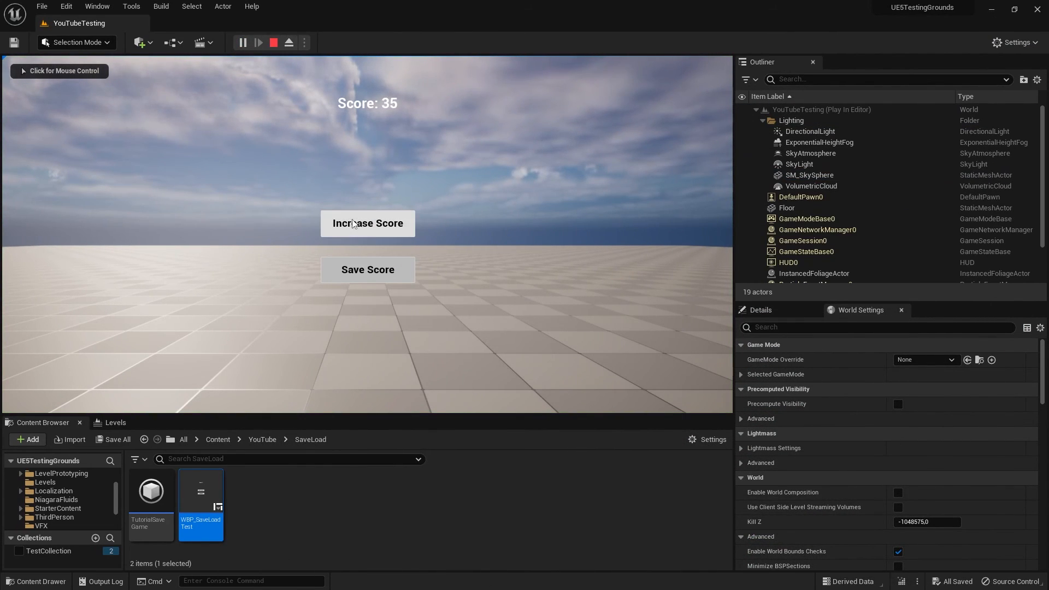
pyautogui.click(274, 42)
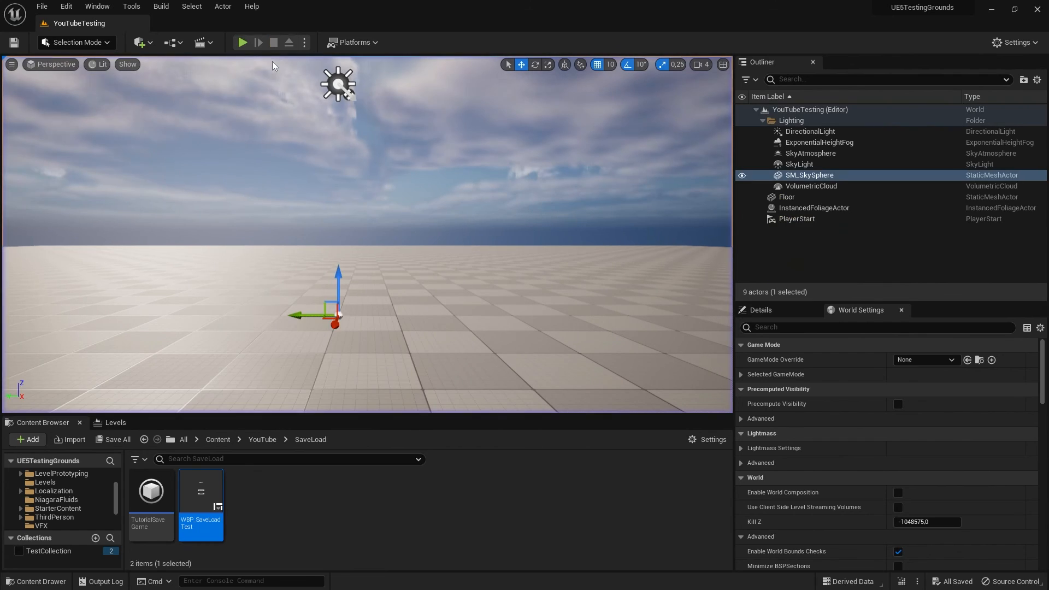
pyautogui.click(241, 43)
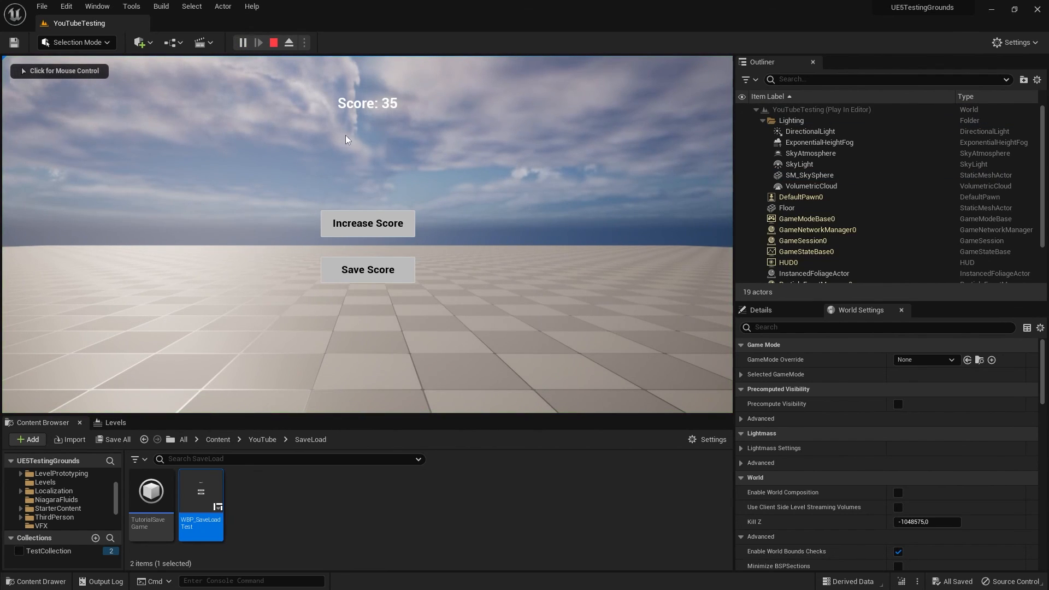